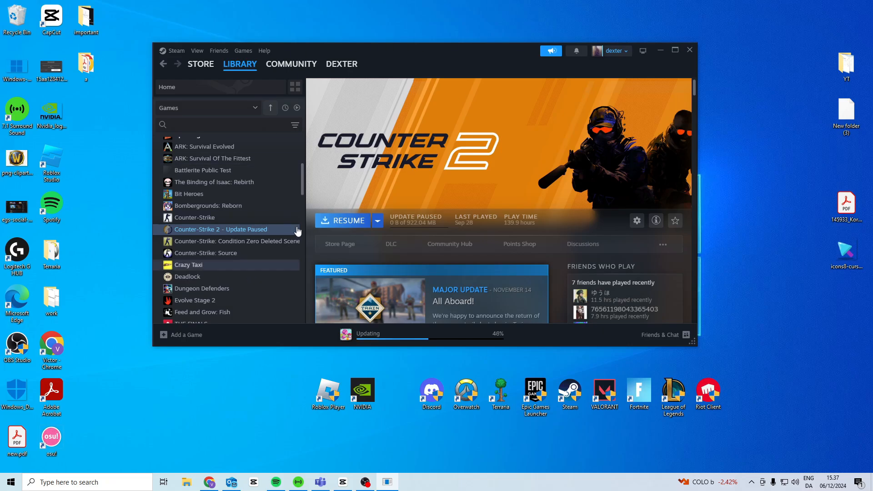
- Bring up Counter-Strike 2's Properties from the Library context menu
right_click(221, 229)
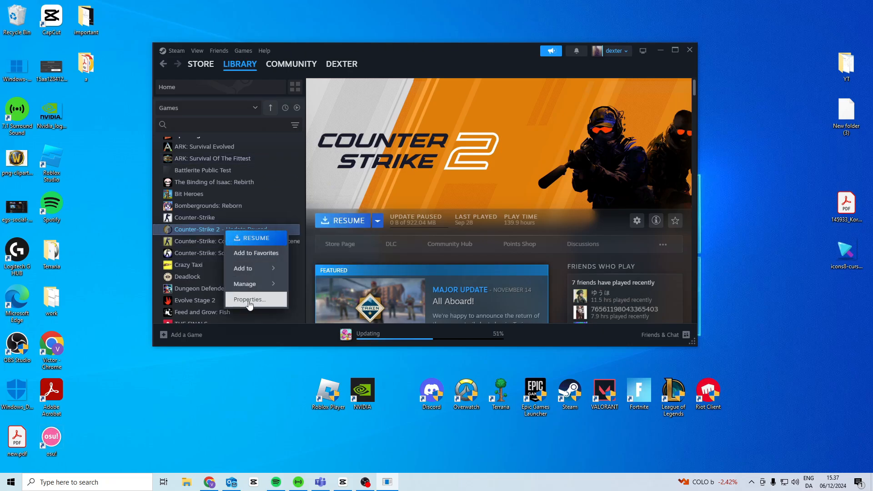
click(248, 299)
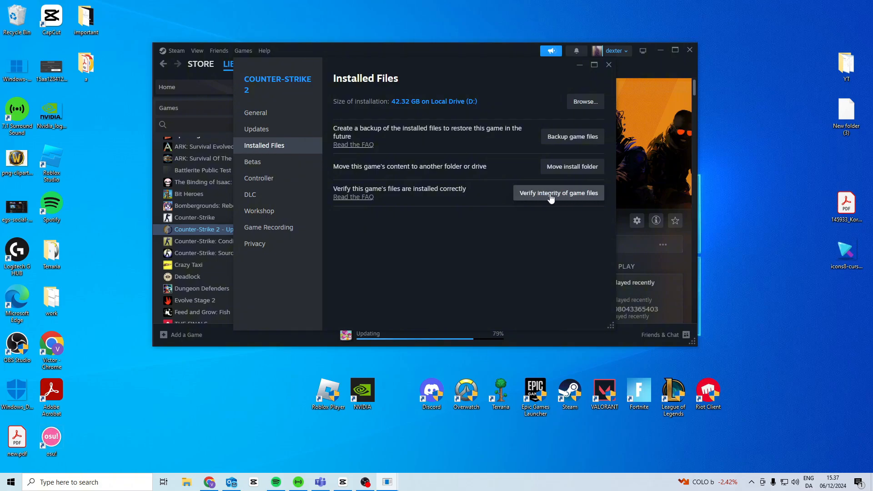
mouse_move(562, 204)
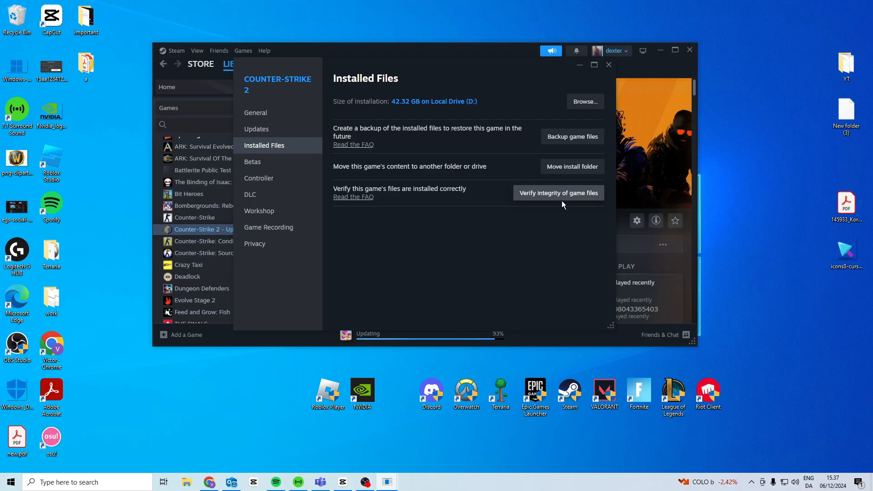
- Browse the local files and go into game\bin\win64 where cs2.exe lives
click(584, 101)
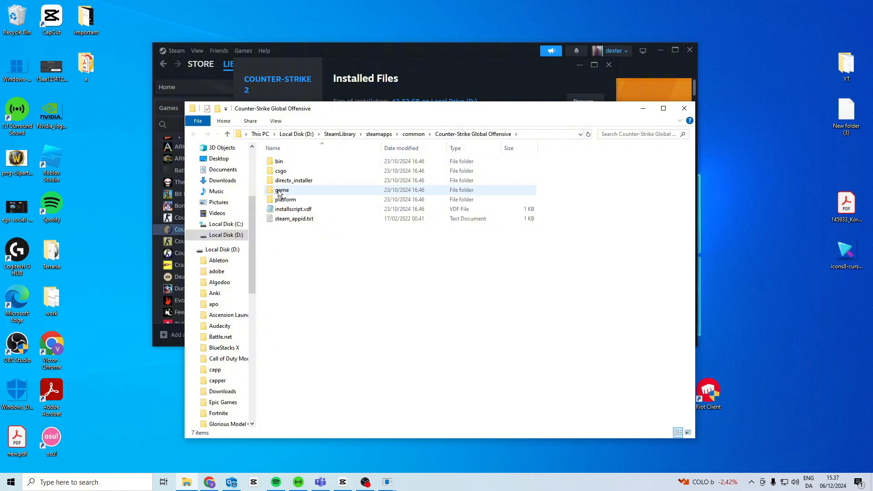
double_click(282, 190)
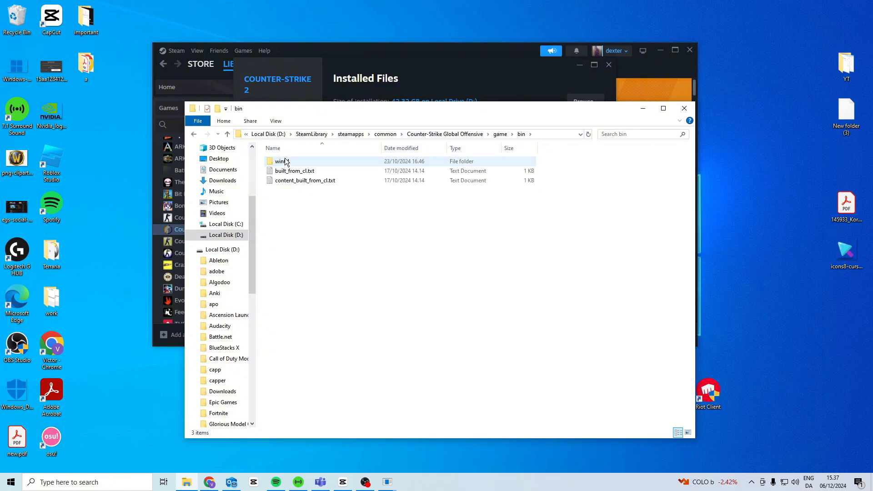
click(281, 161)
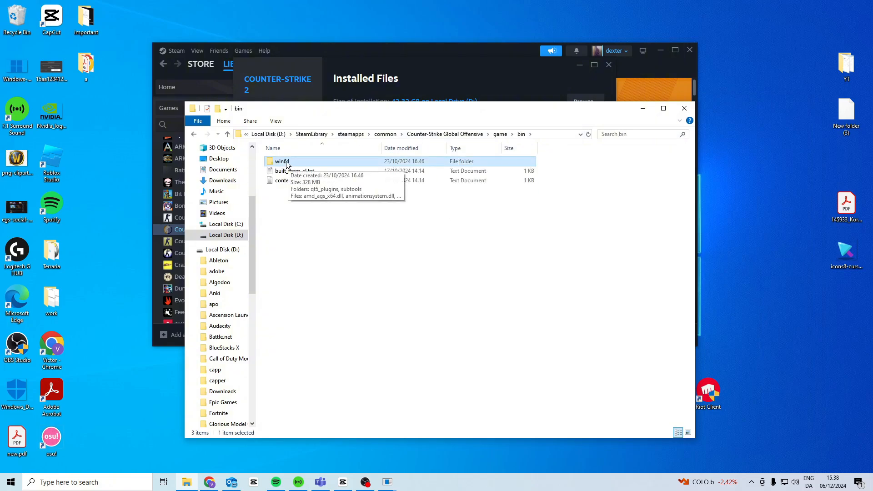
double_click(282, 161)
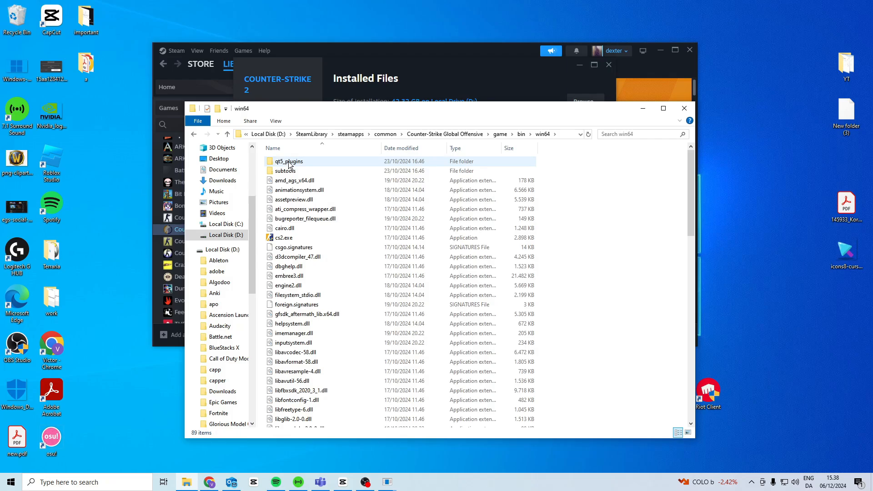
mouse_move(284, 237)
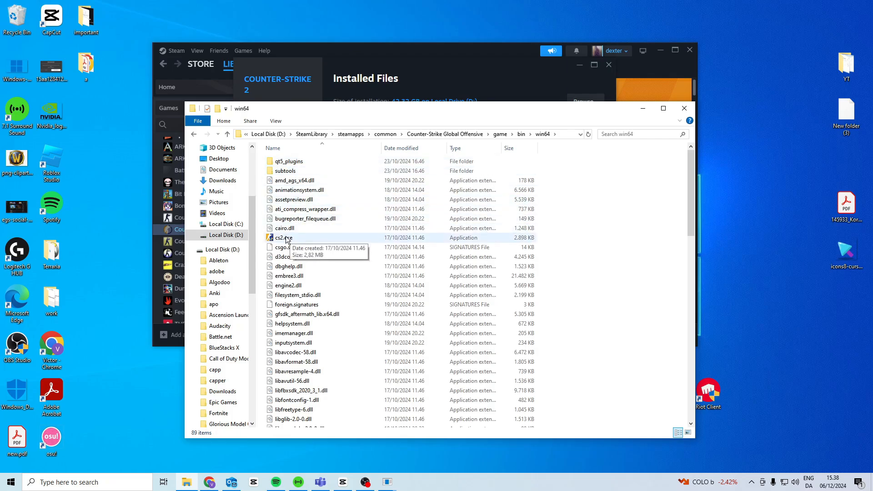
- In cs2.exe's Compatibility settings, disable fullscreen optimizations and run as administrator, then confirm
right_click(283, 237)
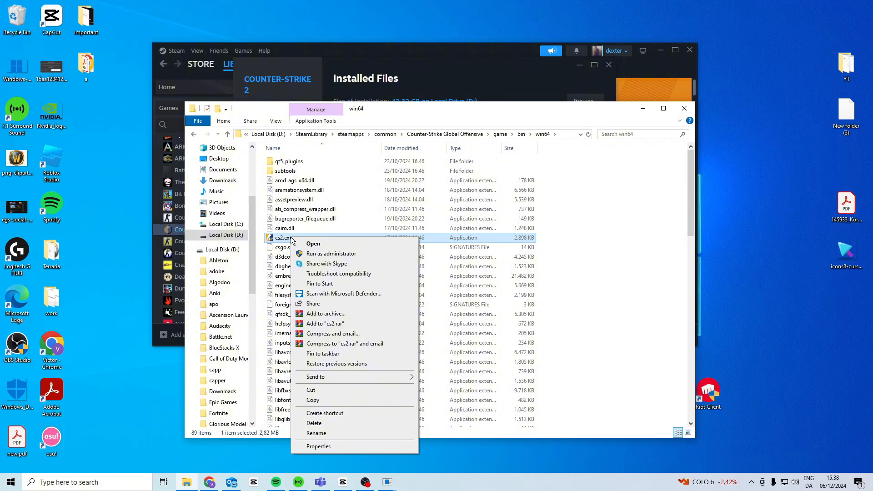
click(319, 446)
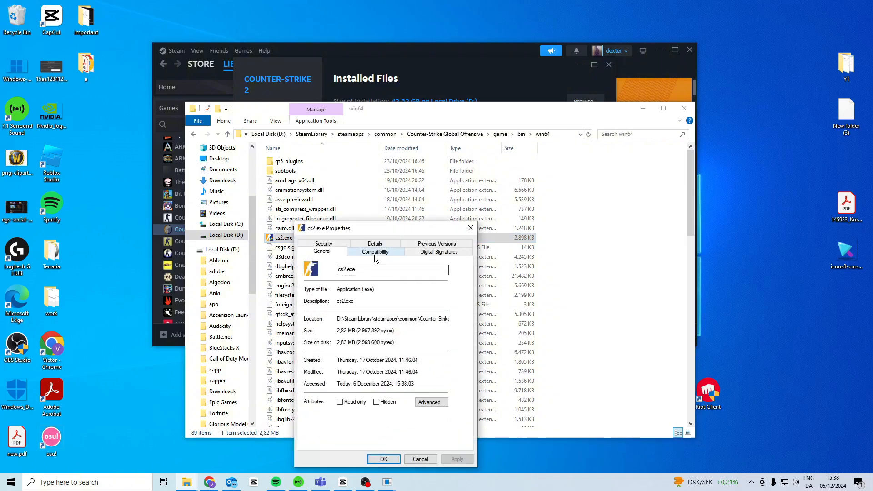
click(375, 252)
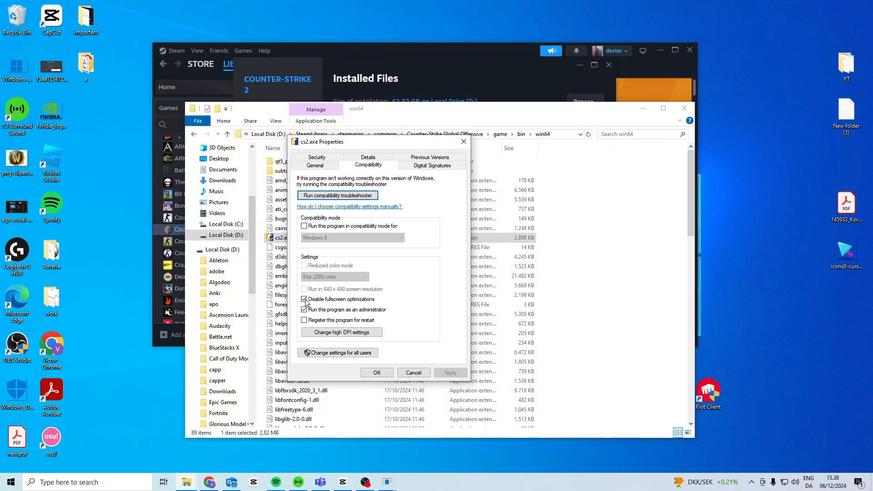
click(306, 299)
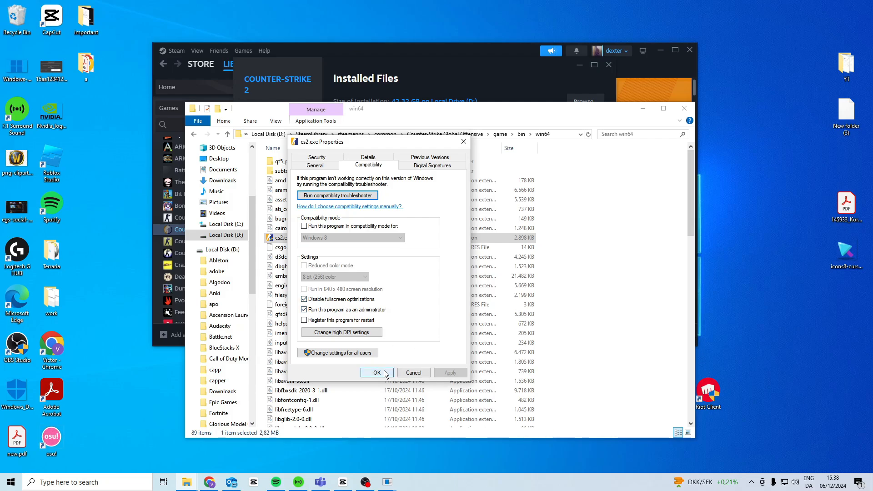
click(303, 227)
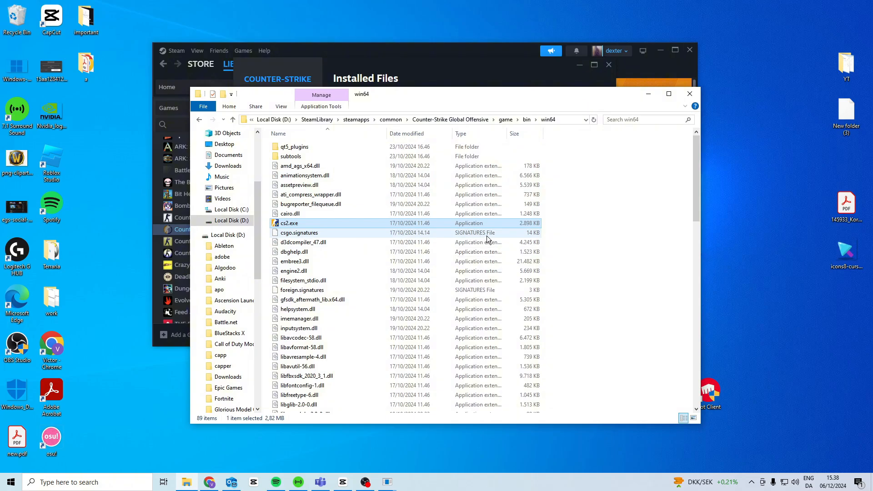
- Select csgo.signatures, scan win64 for the other .signatures files, then return to Steam
click(299, 232)
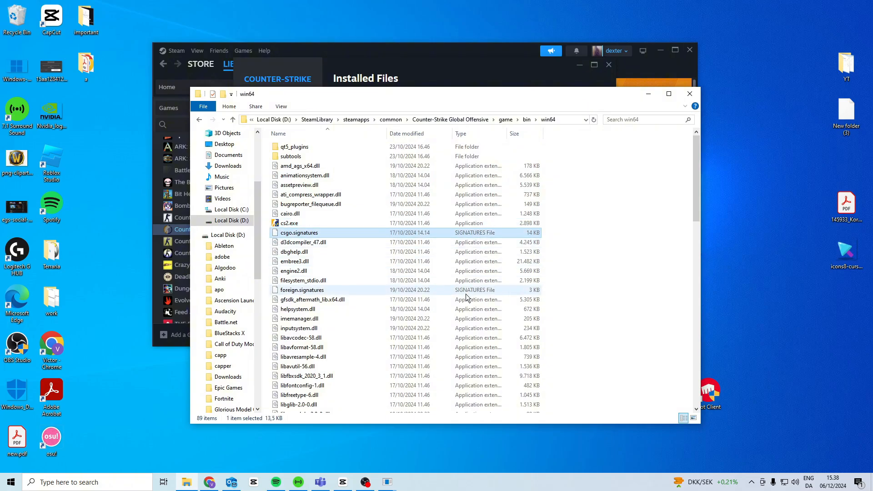
scroll(down, 3)
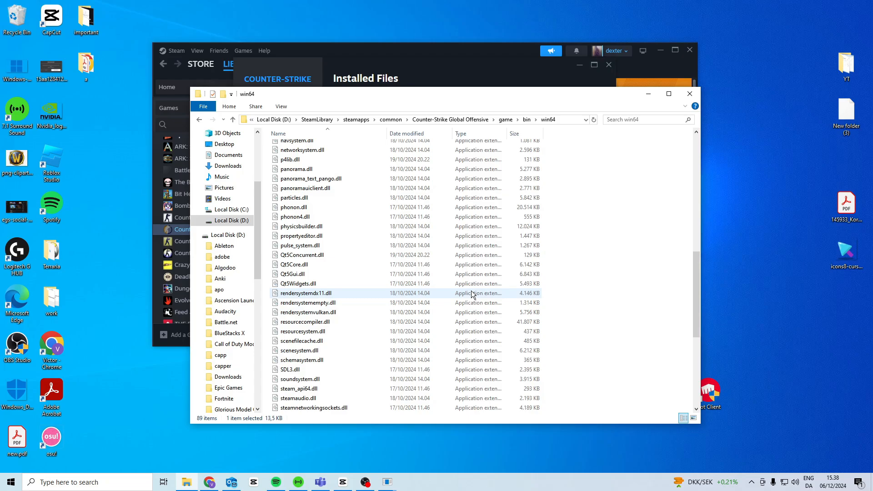
scroll(down, 3)
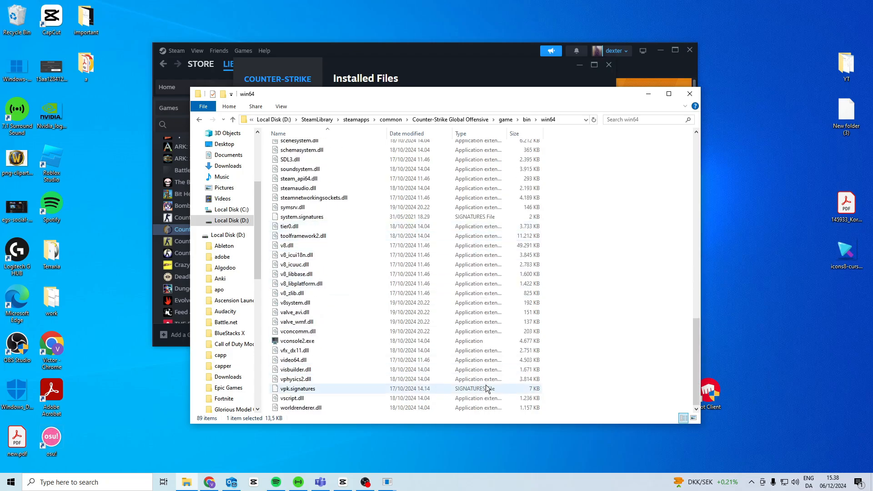
mouse_move(351, 393)
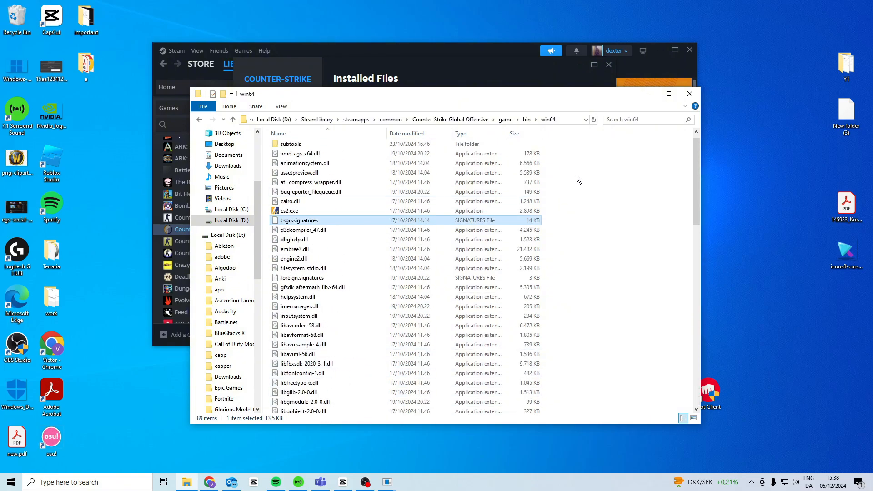
click(689, 93)
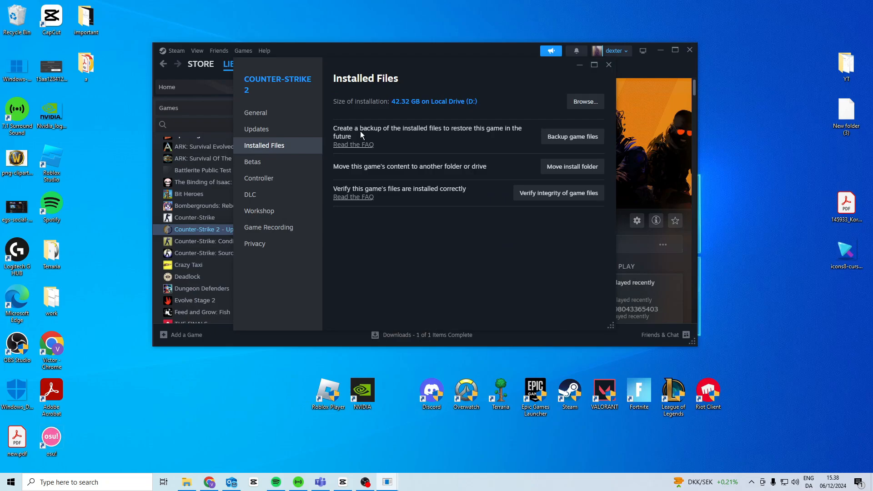
mouse_move(558, 193)
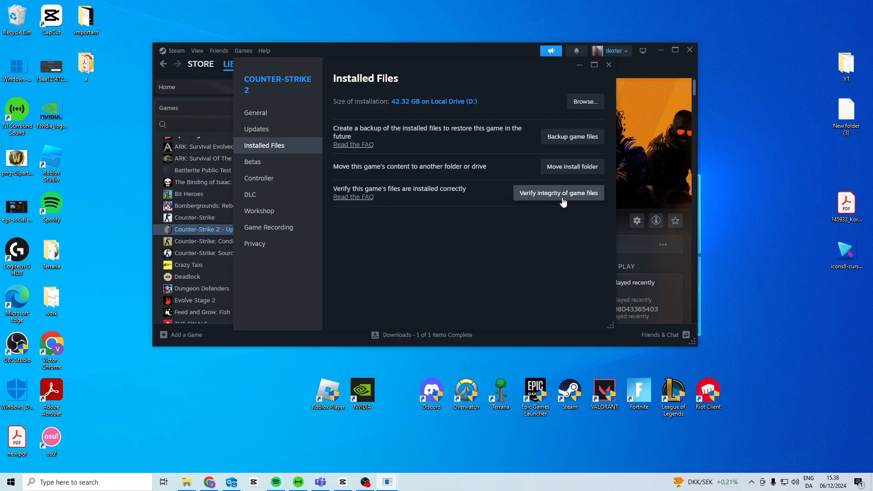
mouse_move(517, 234)
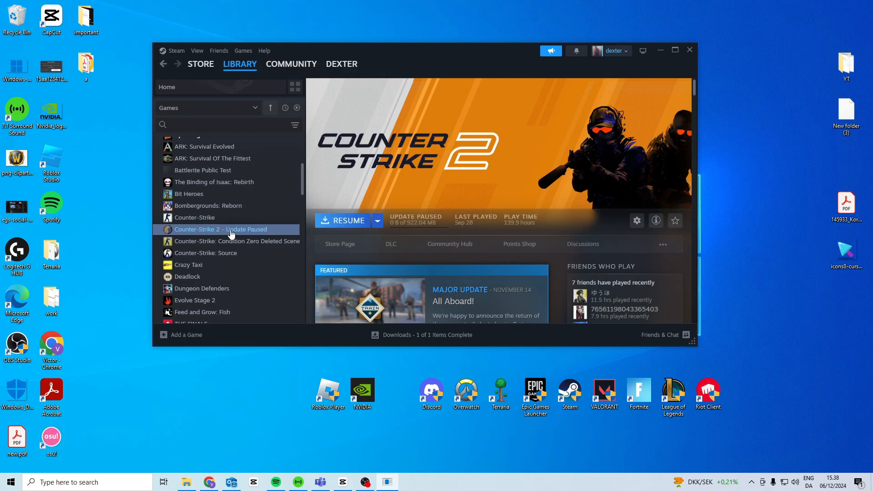
- Show Counter-Strike 2's Manage options in the Library, including Uninstall
right_click(220, 230)
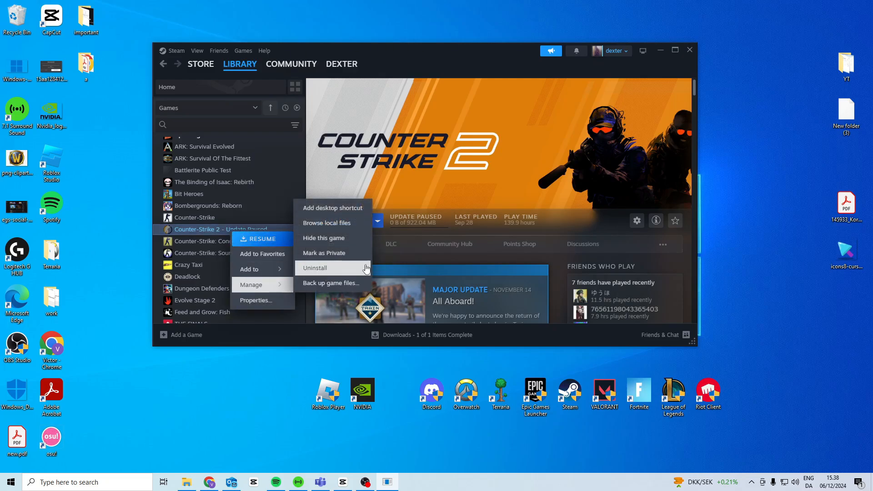